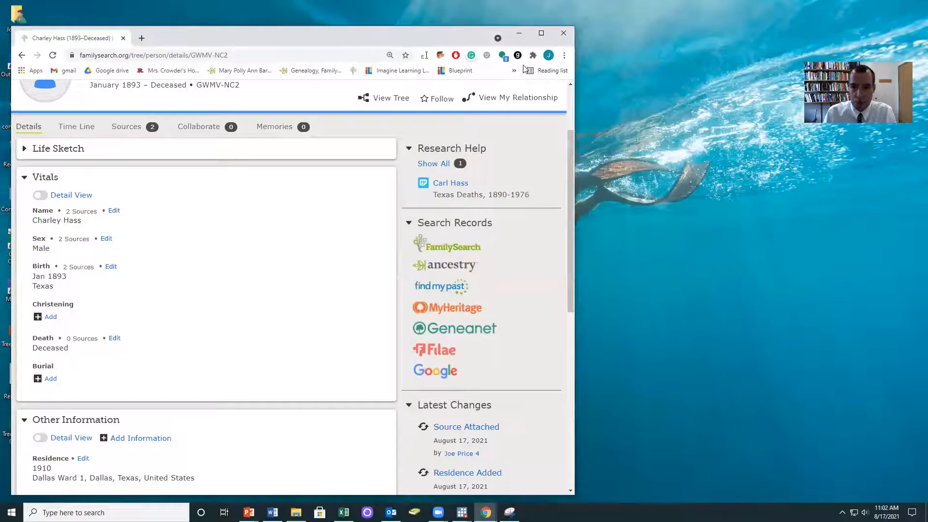
mouse_move(517, 54)
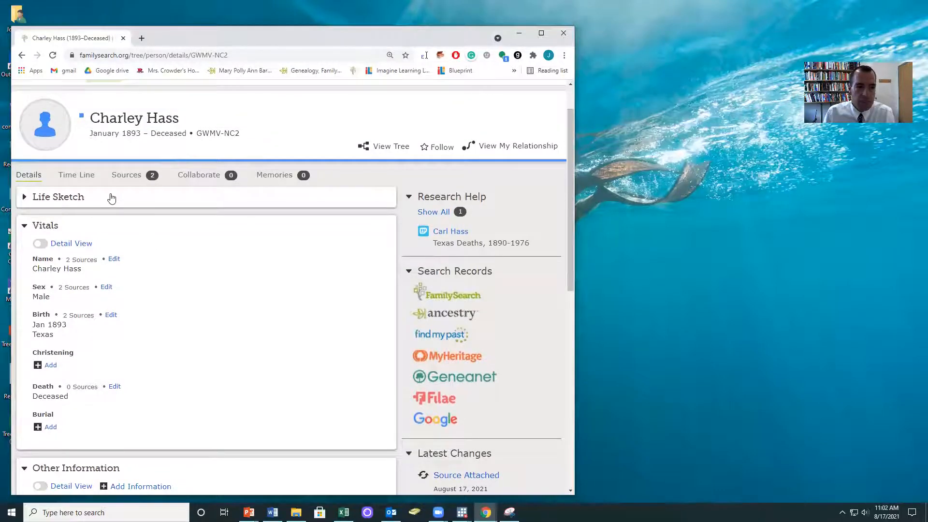
mouse_move(449, 351)
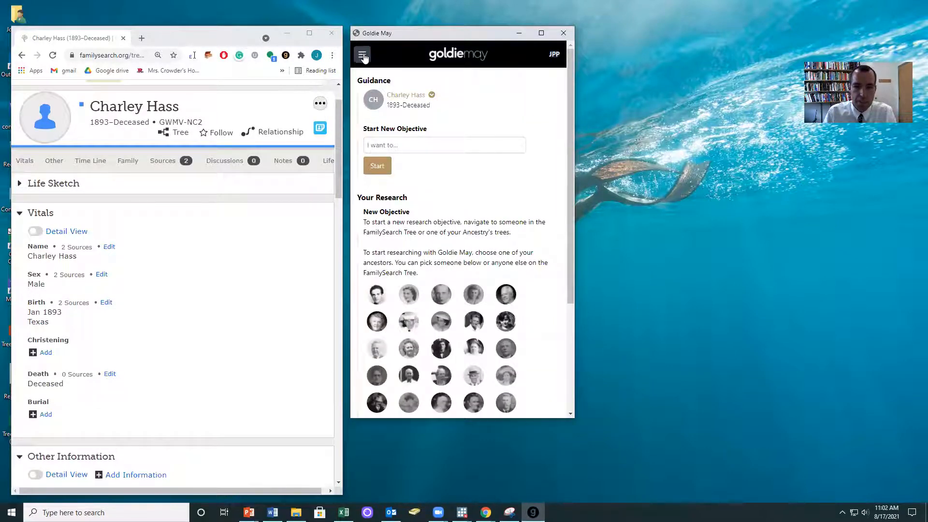
Start a Goldie May volunteering census task filtered to the surname Price (167 records)
left_click(362, 53)
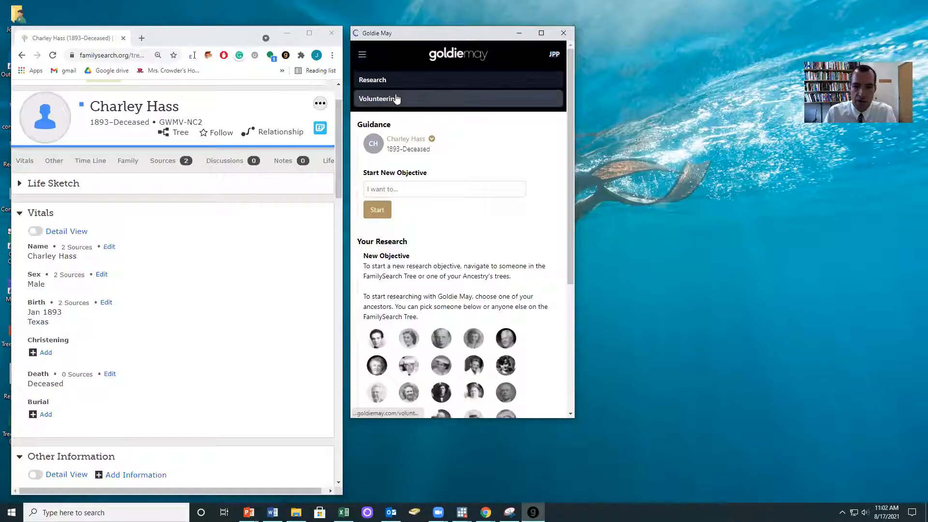
left_click(378, 99)
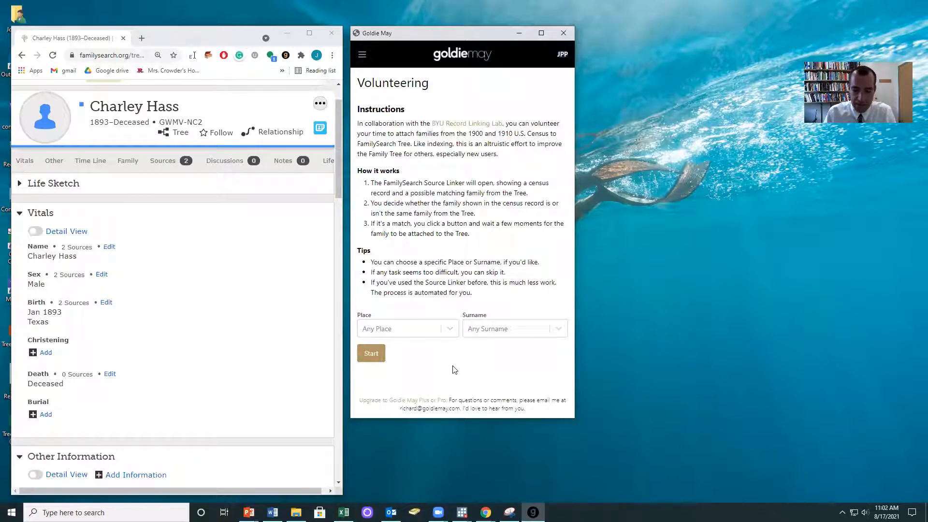
left_click(512, 328)
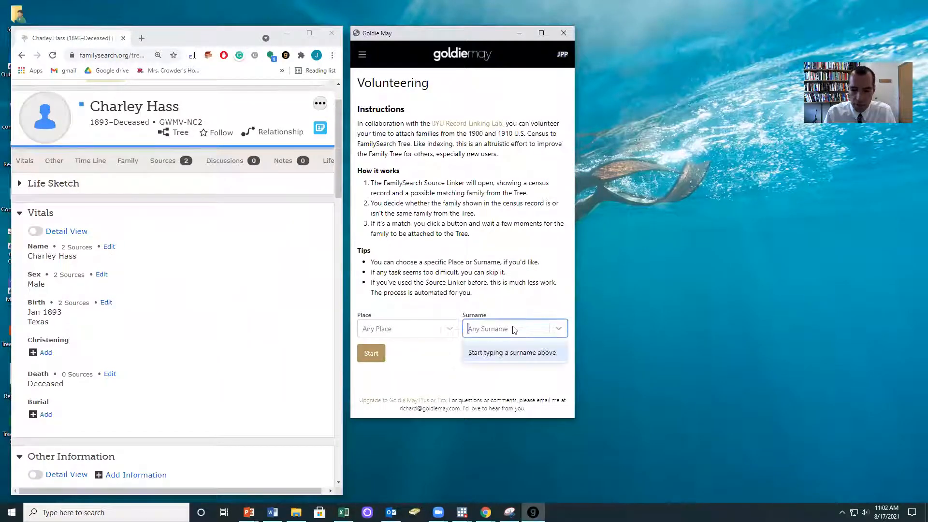
type("price")
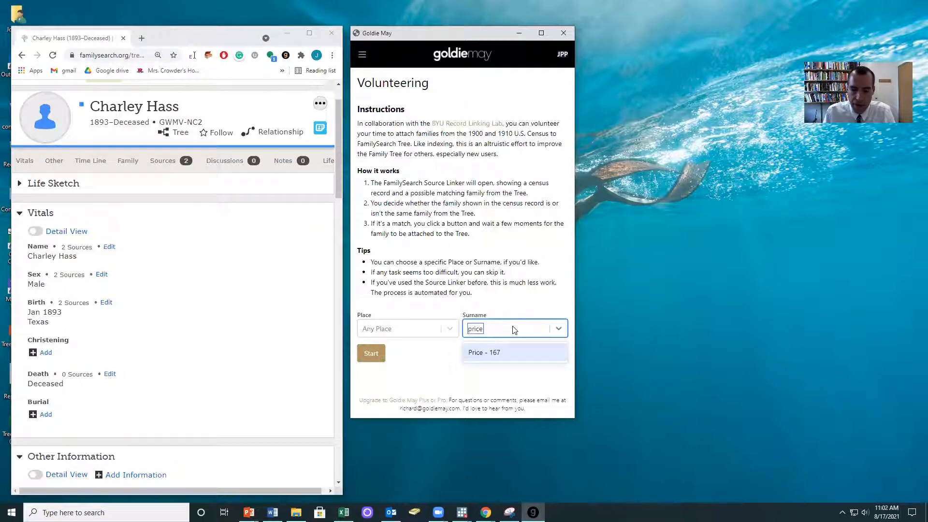
left_click(484, 352)
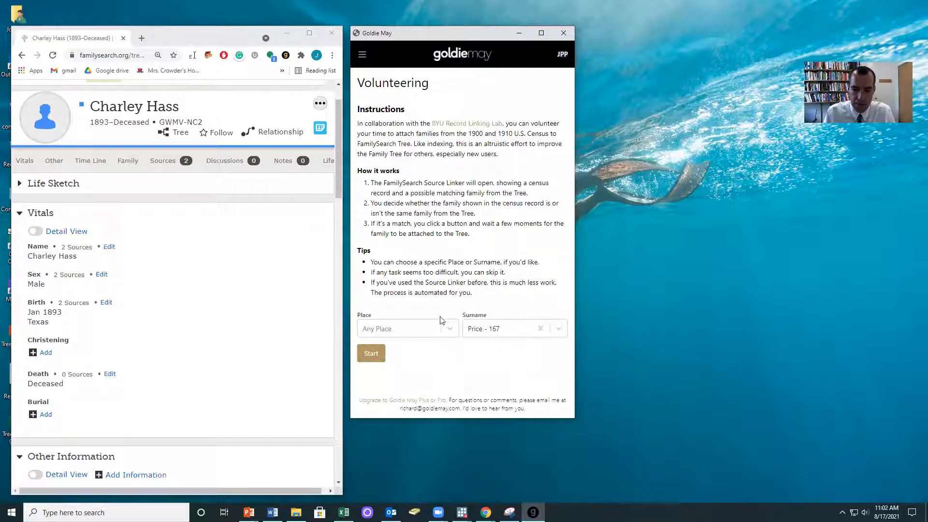
left_click(371, 353)
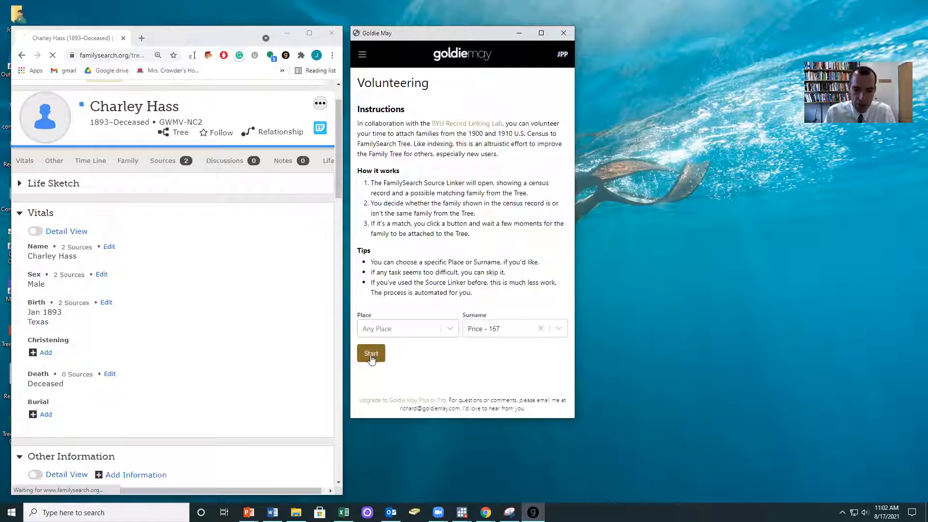
left_click(371, 353)
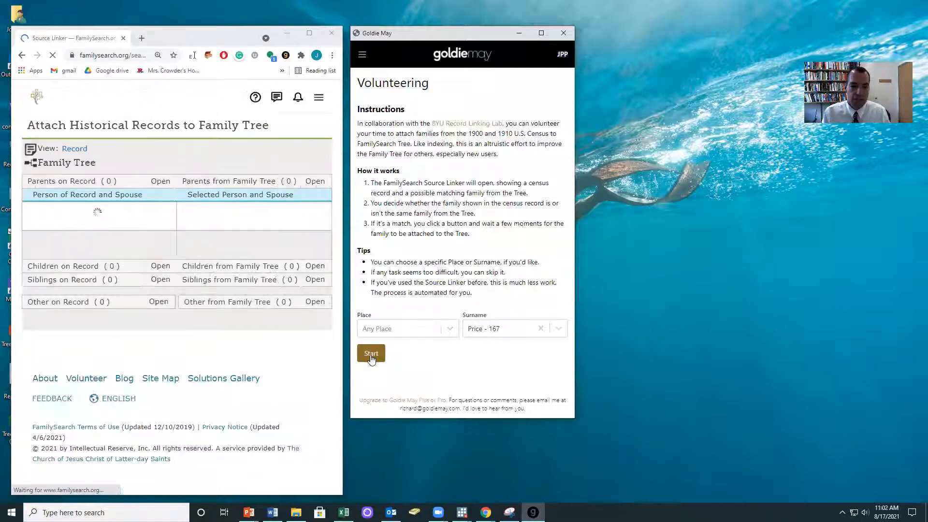
left_click(371, 353)
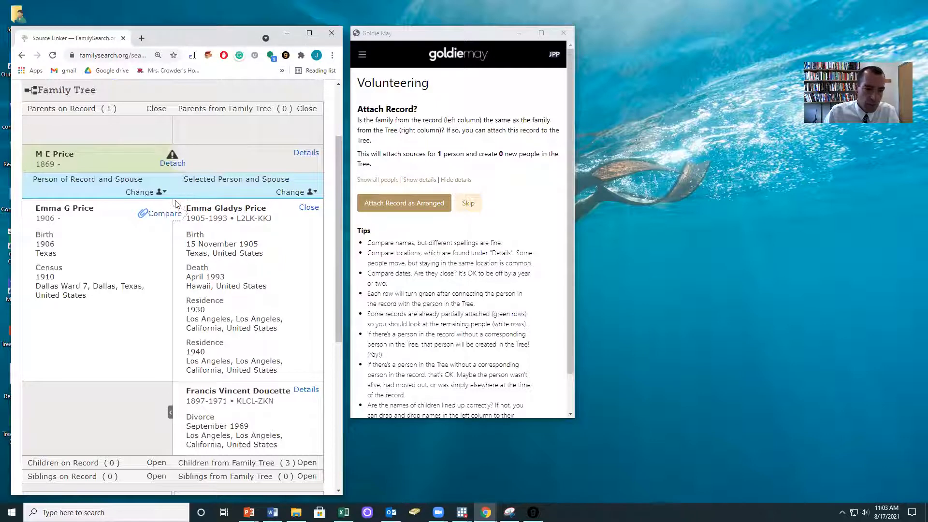
left_click(160, 213)
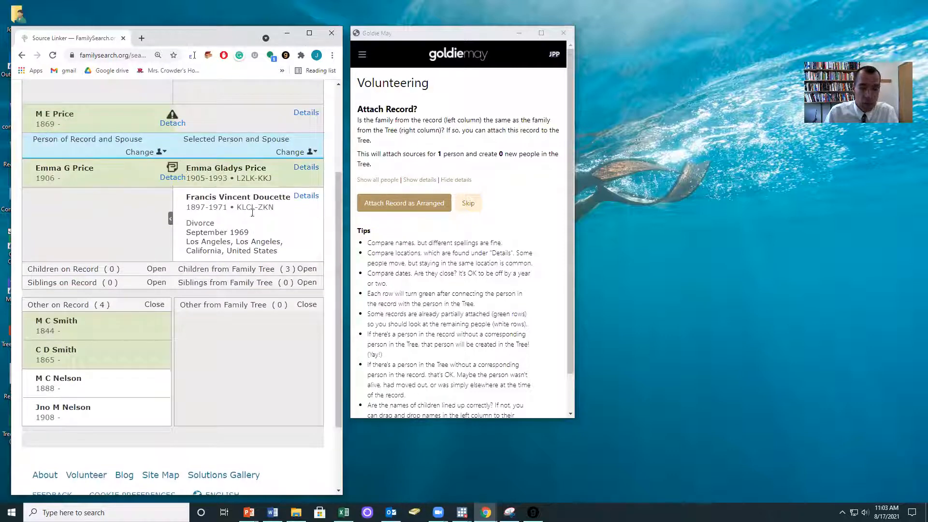
left_click(404, 203)
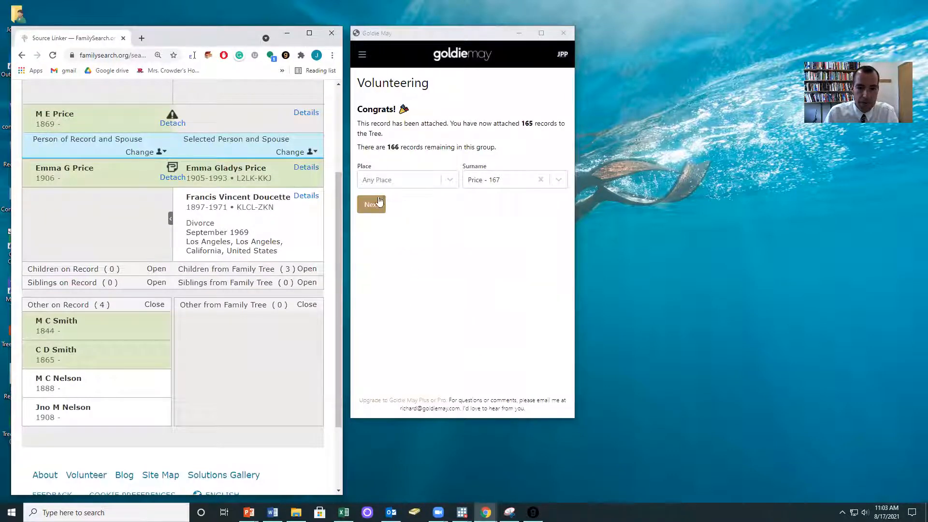
left_click(371, 204)
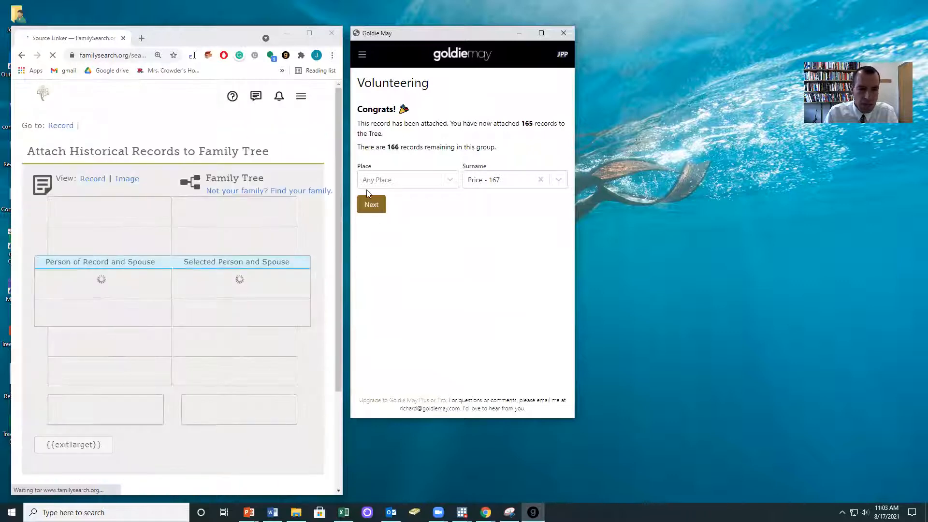
left_click(371, 204)
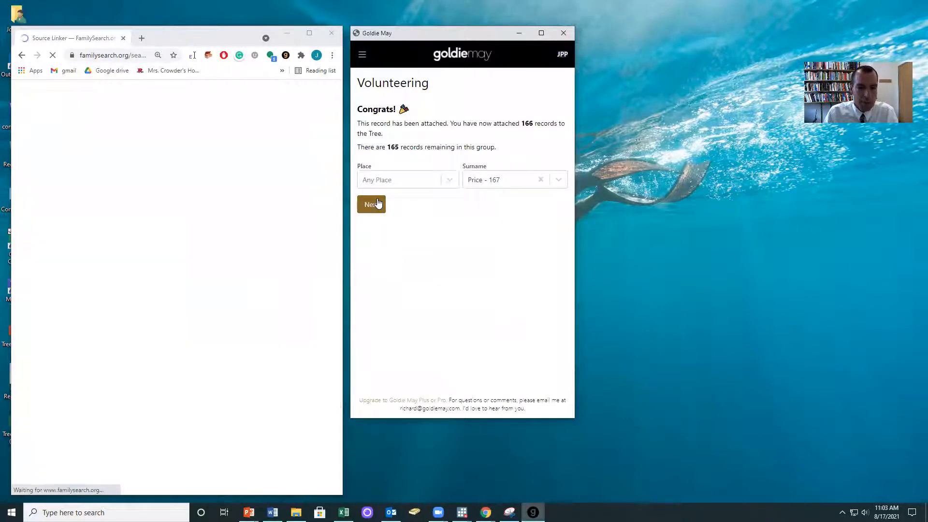
left_click(372, 204)
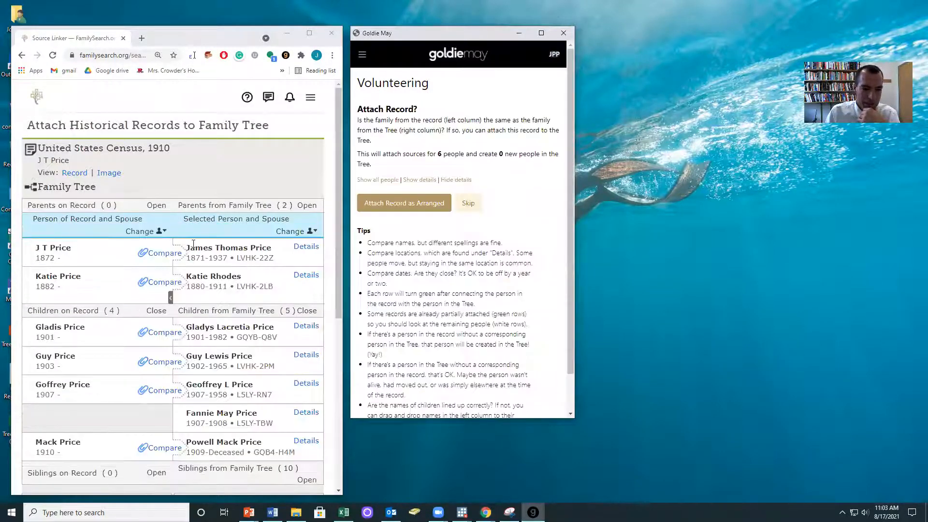
scroll("down", 3)
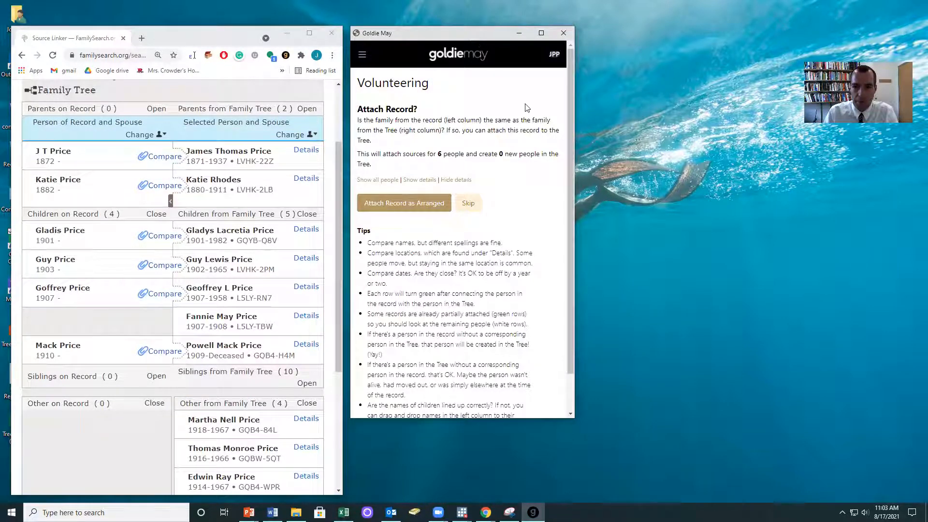
left_click_drag(457, 34, 566, 71)
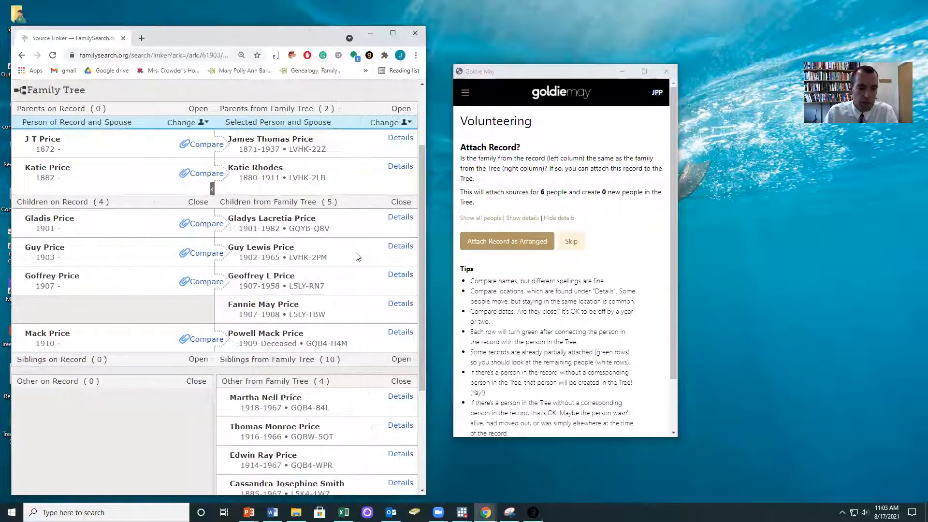
left_click(400, 217)
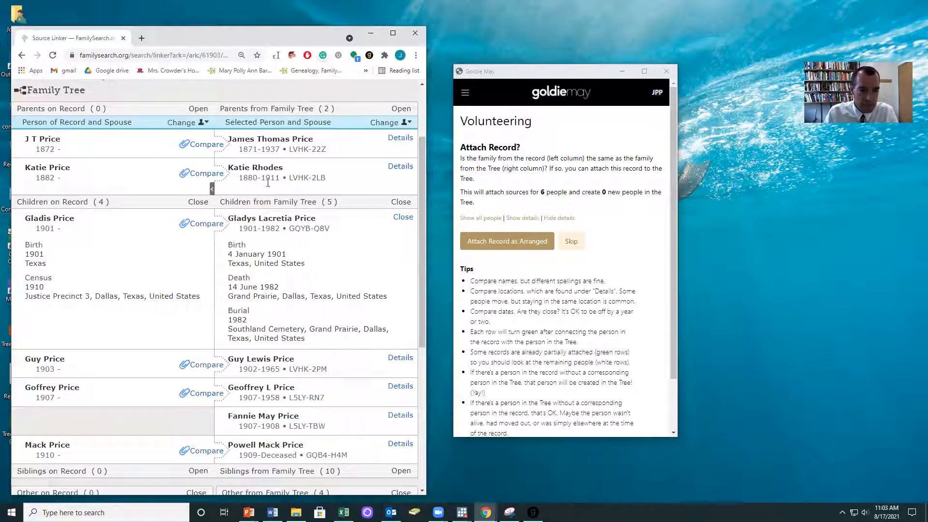
mouse_move(382, 359)
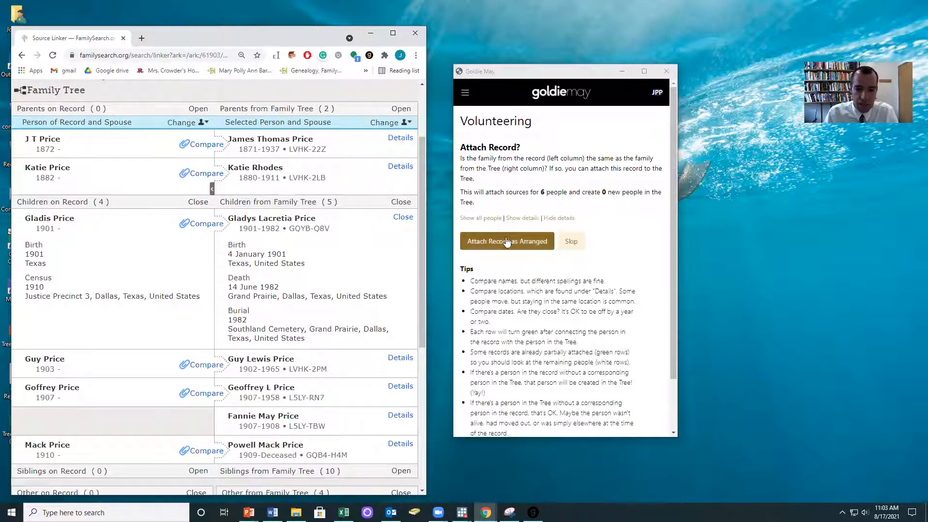
left_click(507, 241)
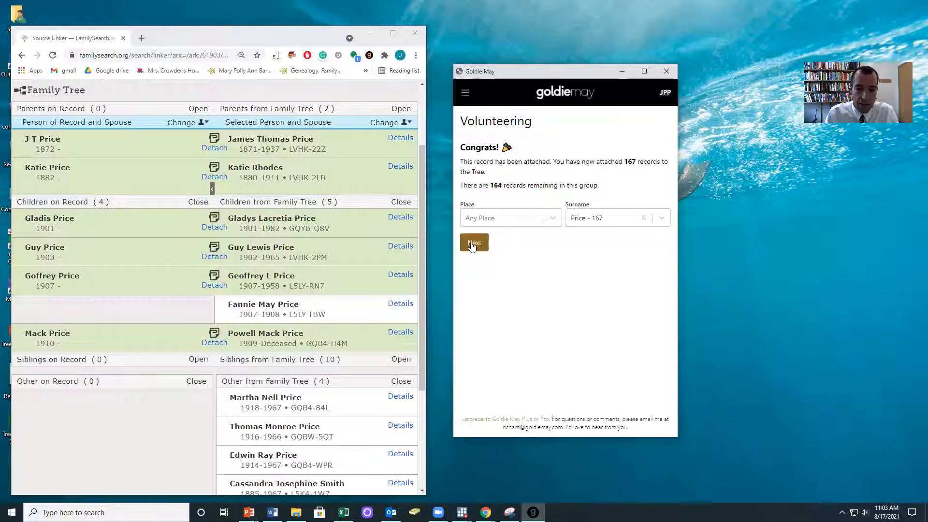
left_click(474, 242)
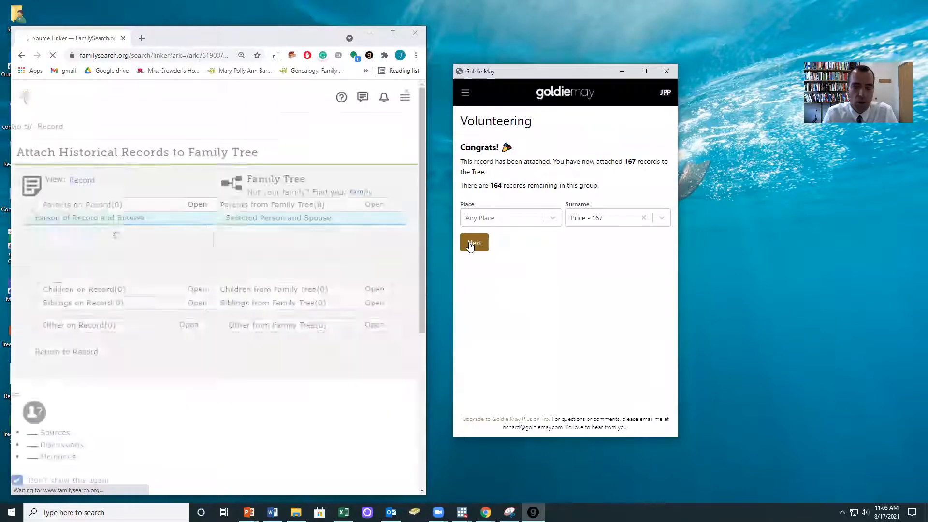
left_click(474, 243)
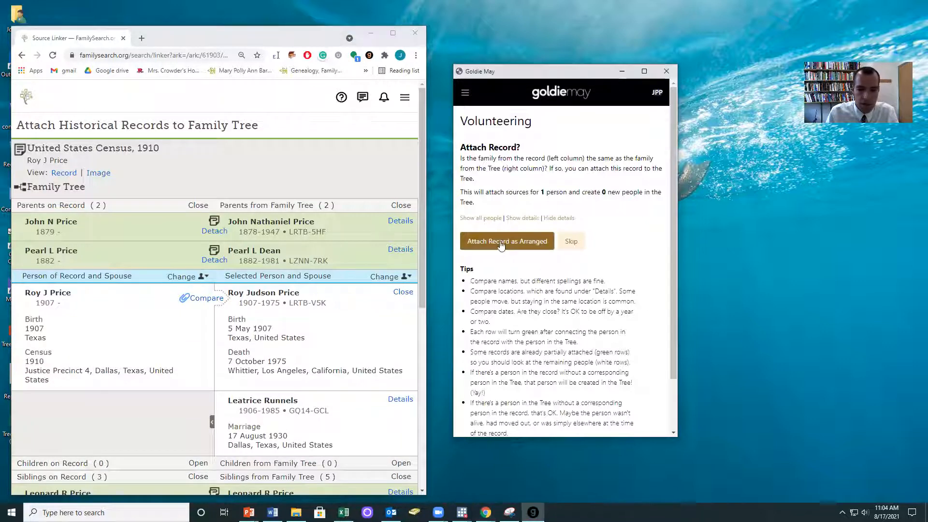
left_click(506, 241)
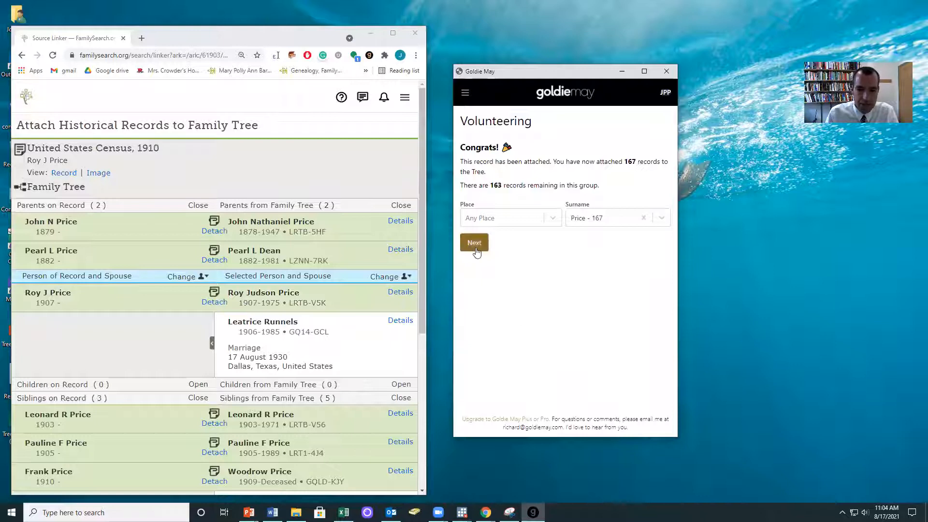
left_click(474, 243)
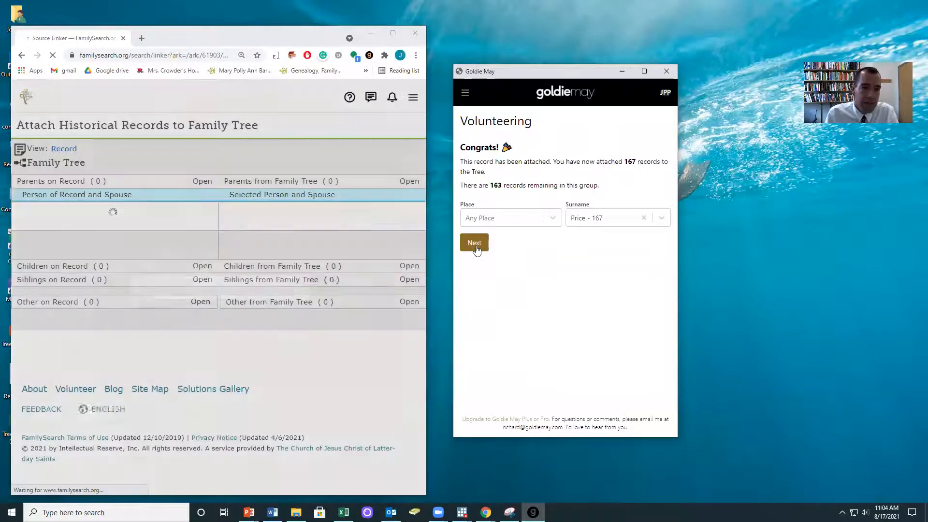
left_click(474, 242)
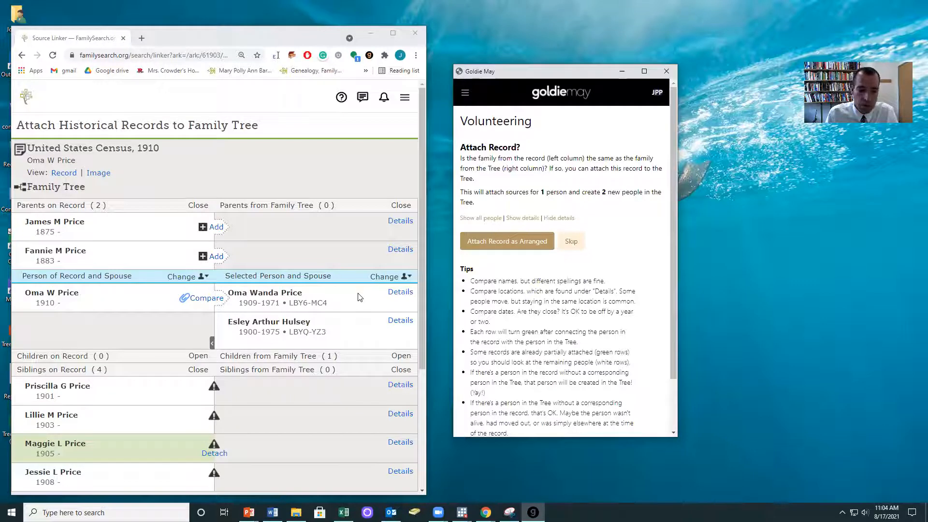
scroll("down", 3)
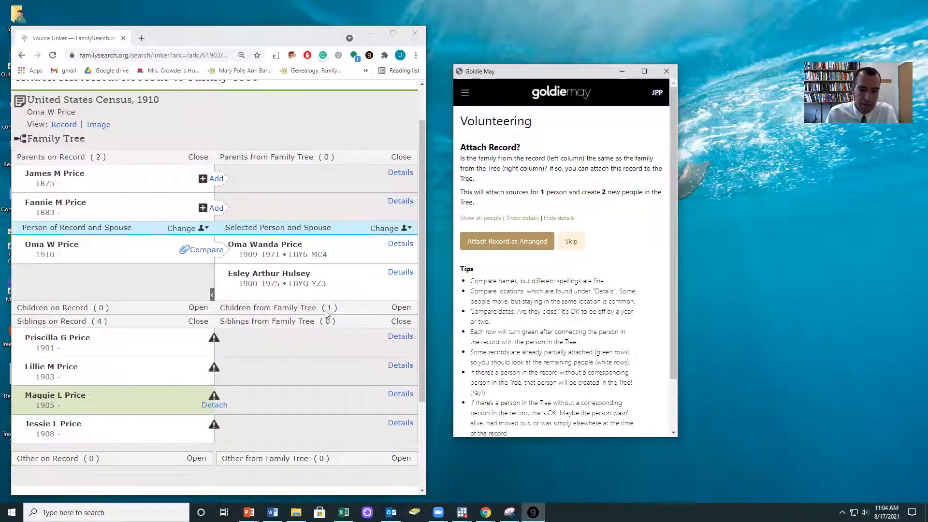